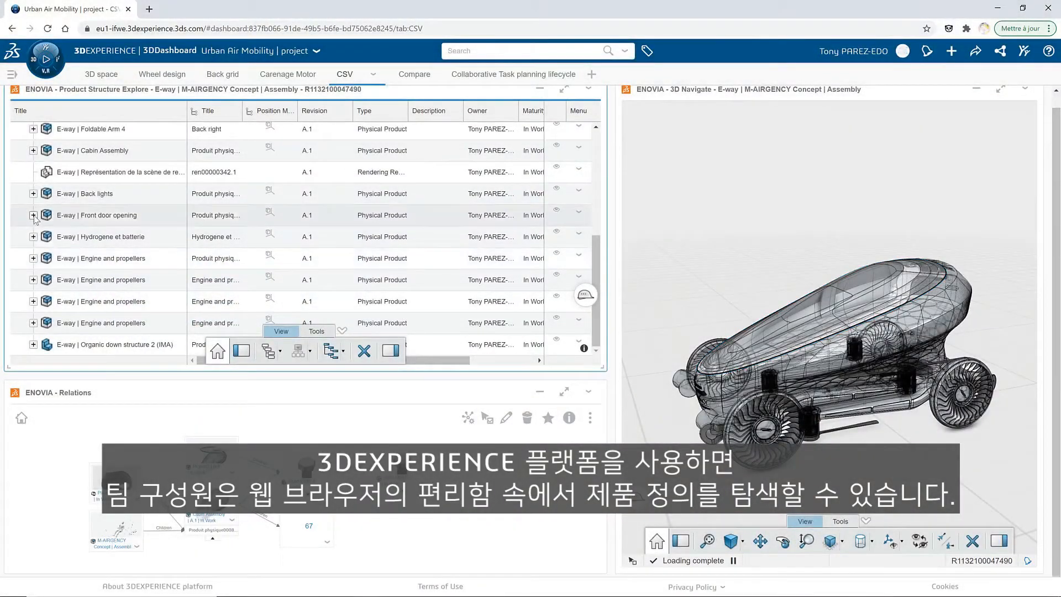
Expand E-way Front door opening in the tree, collapsing the Front door reference sub-assembly
left_click(34, 216)
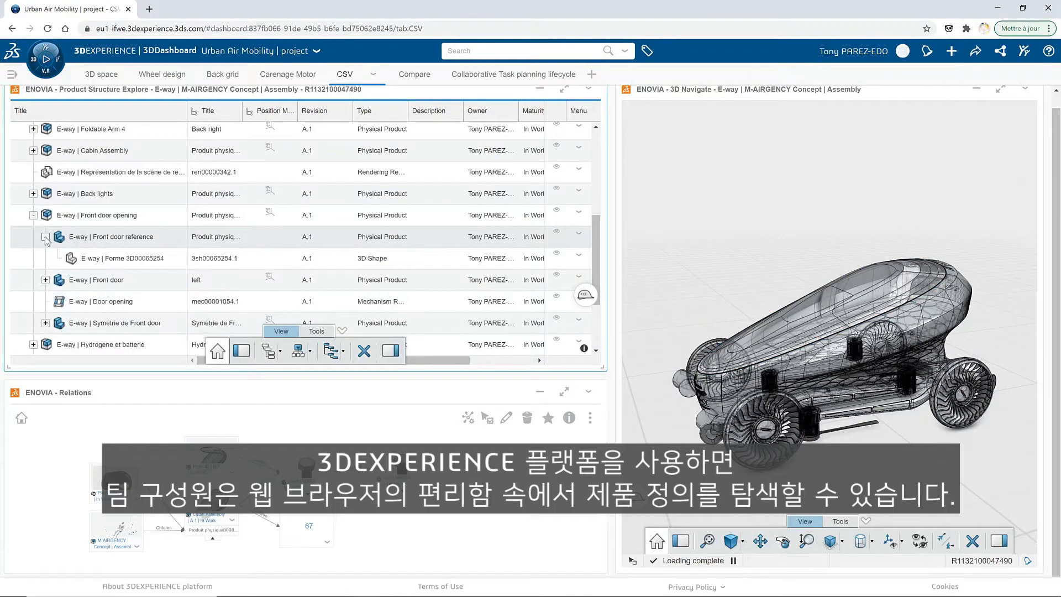
left_click(268, 350)
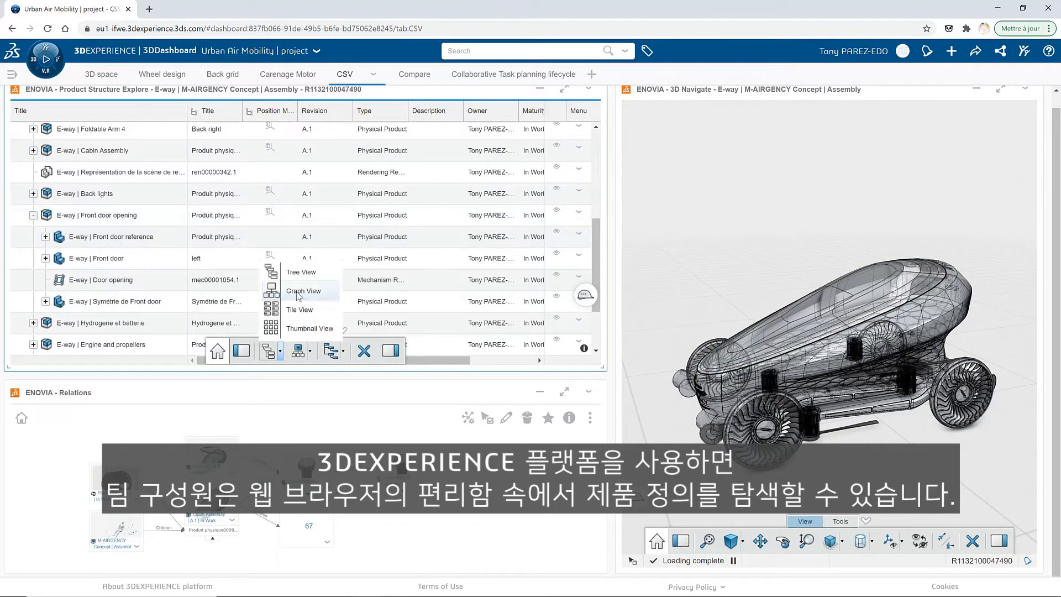
Switch to Graph View and expand the Hydrogene et batterie node to list its regulators, gauges and tubes
left_click(303, 290)
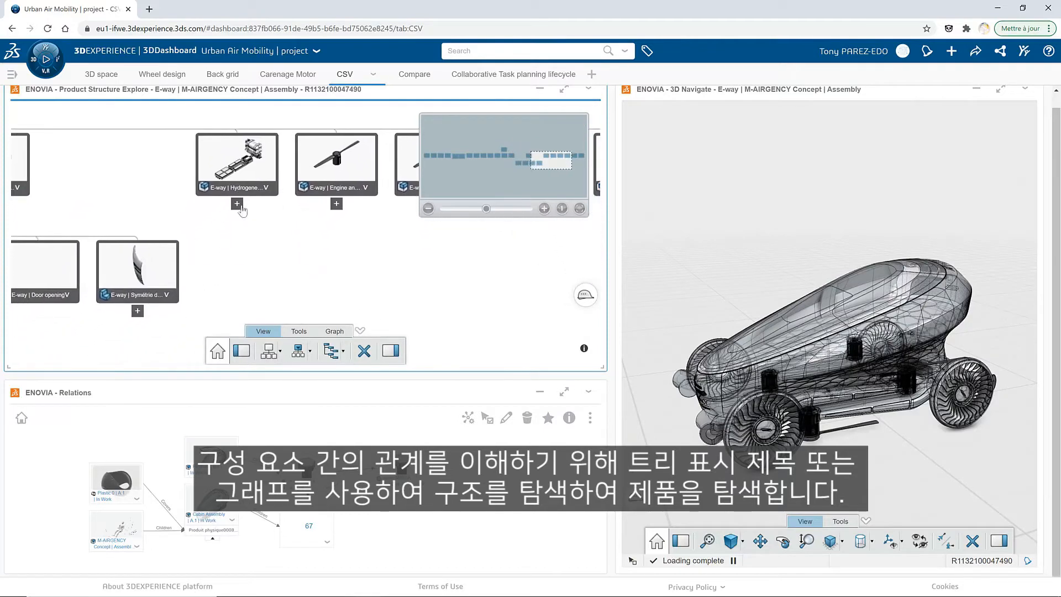
left_click(235, 203)
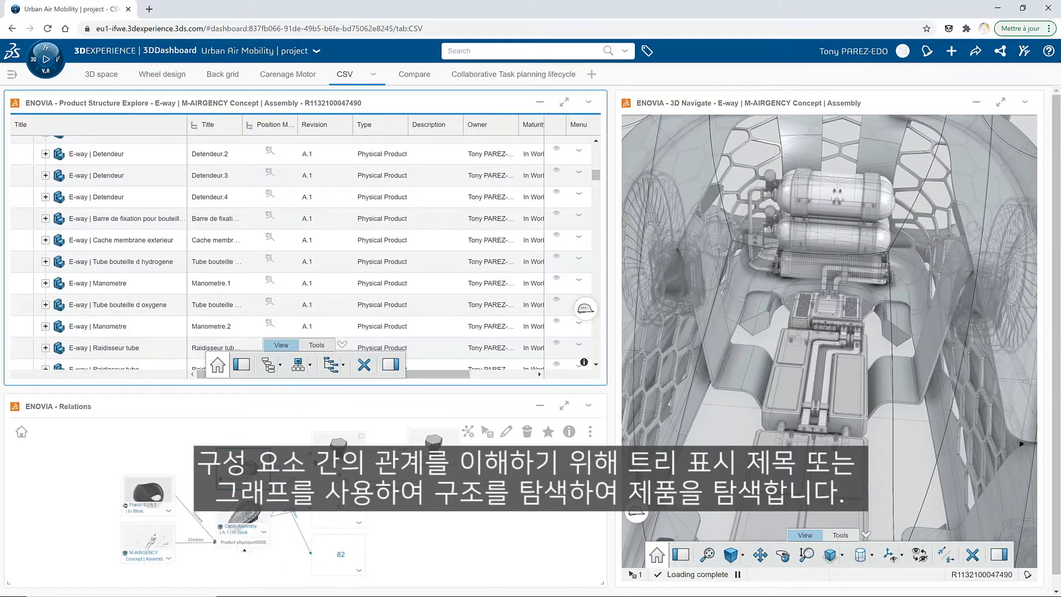
Select the Manometre.1 gauge row to highlight it on the hydrogen tank in 3D Navigate and Relations
left_click(99, 283)
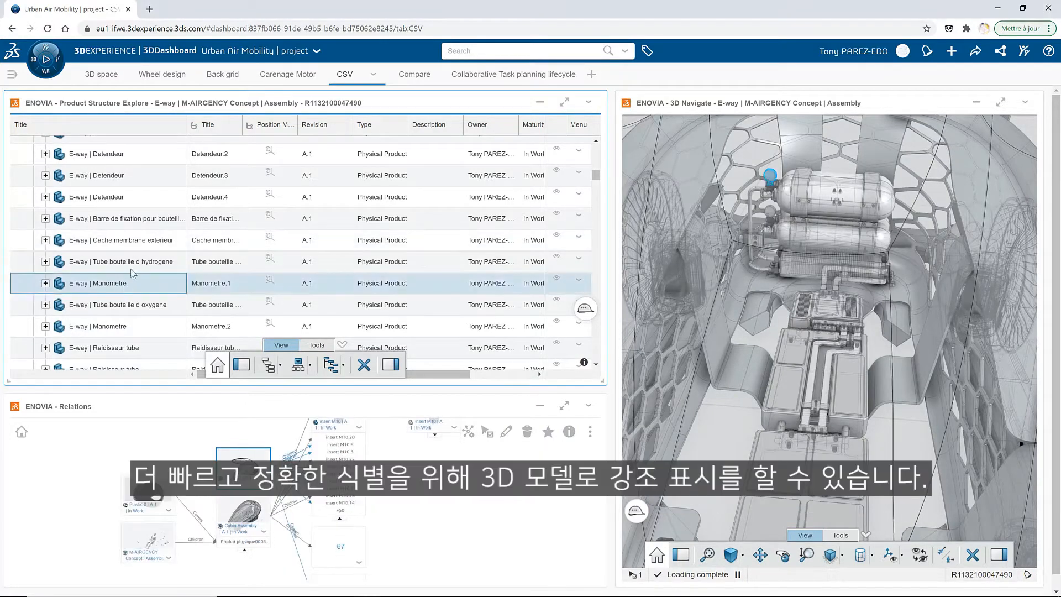
left_click(97, 325)
type("engine")
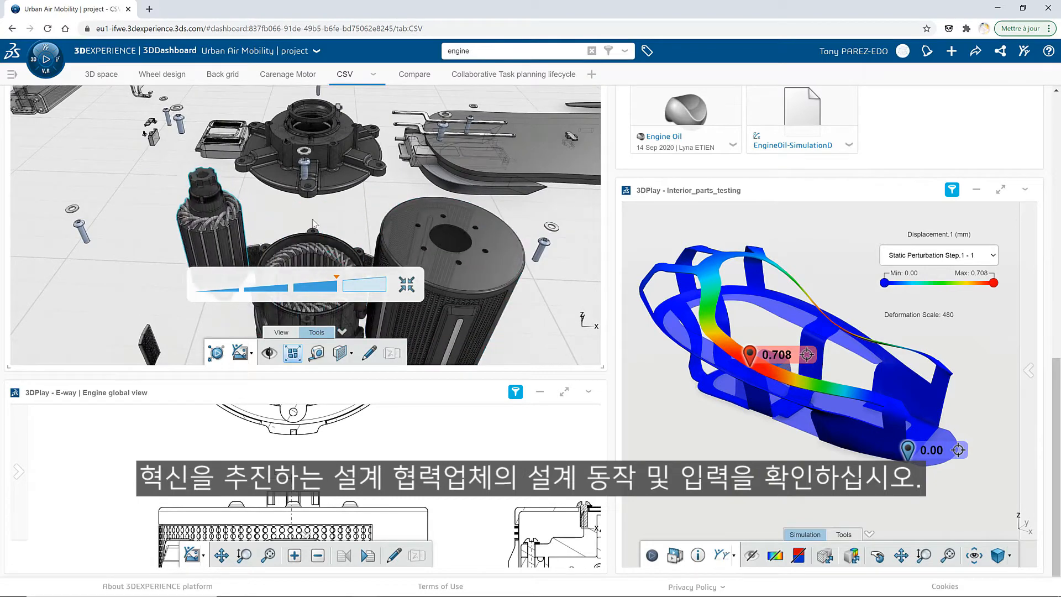
Show the Interior_parts_testing animation player and its model statistics in 3DPlay
left_click(650, 555)
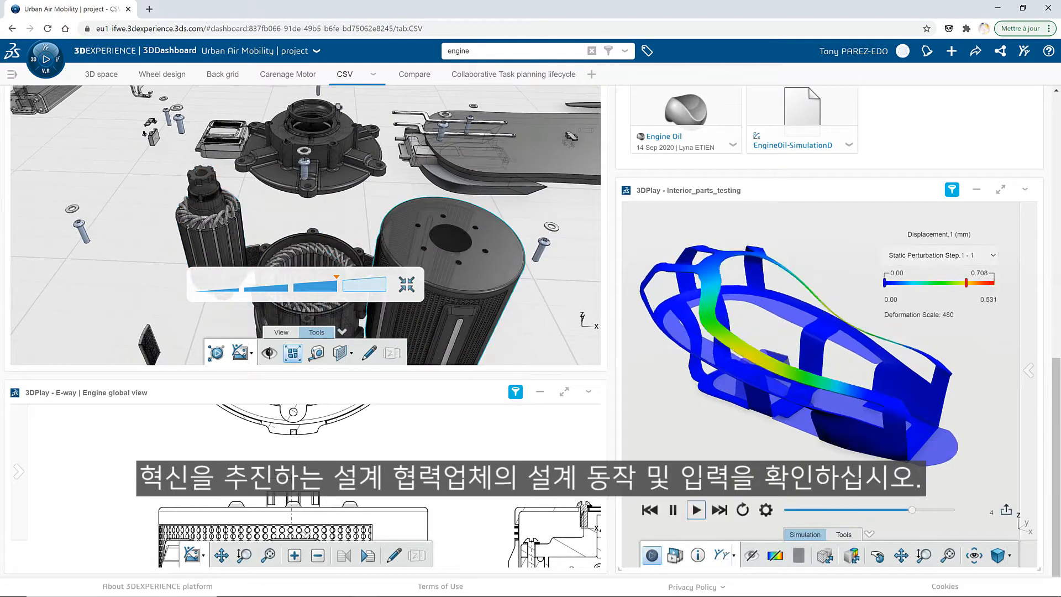
left_click(698, 555)
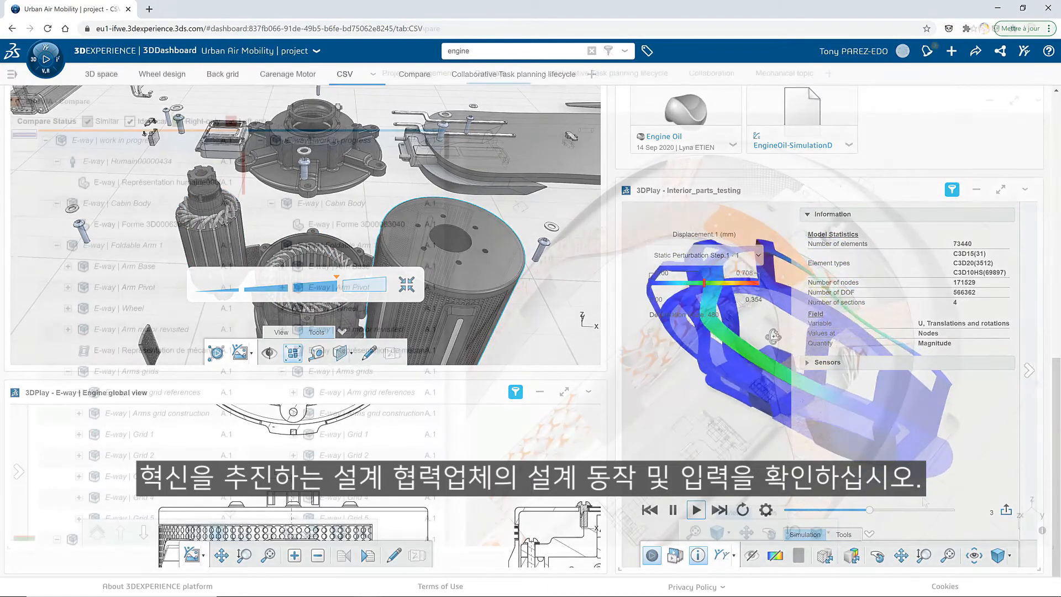
Compare the E-way work-in-progress versions with Identical unchecked and Right-only checked
left_click(490, 73)
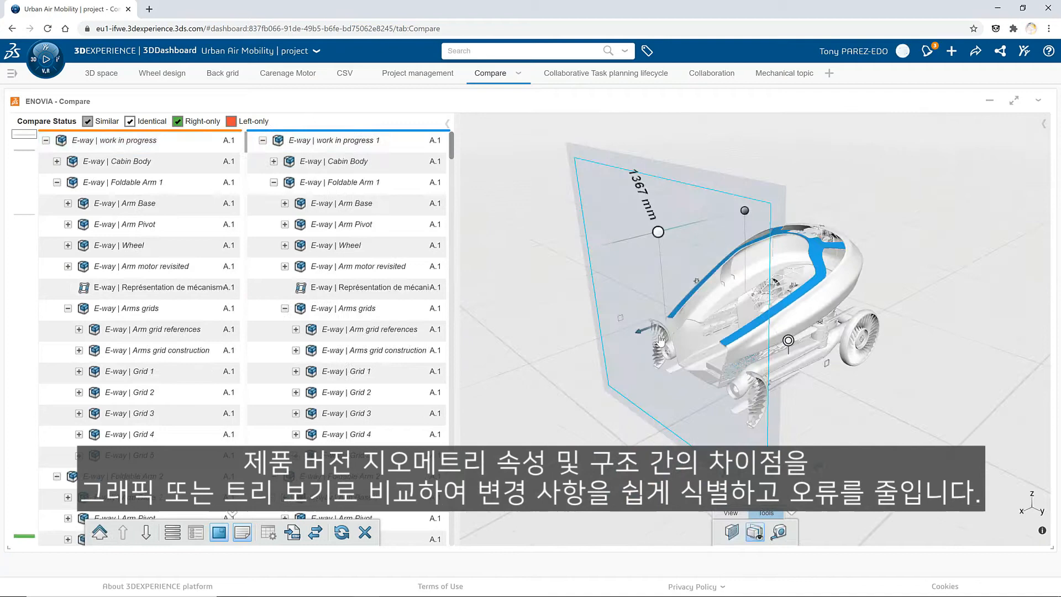
left_click(131, 122)
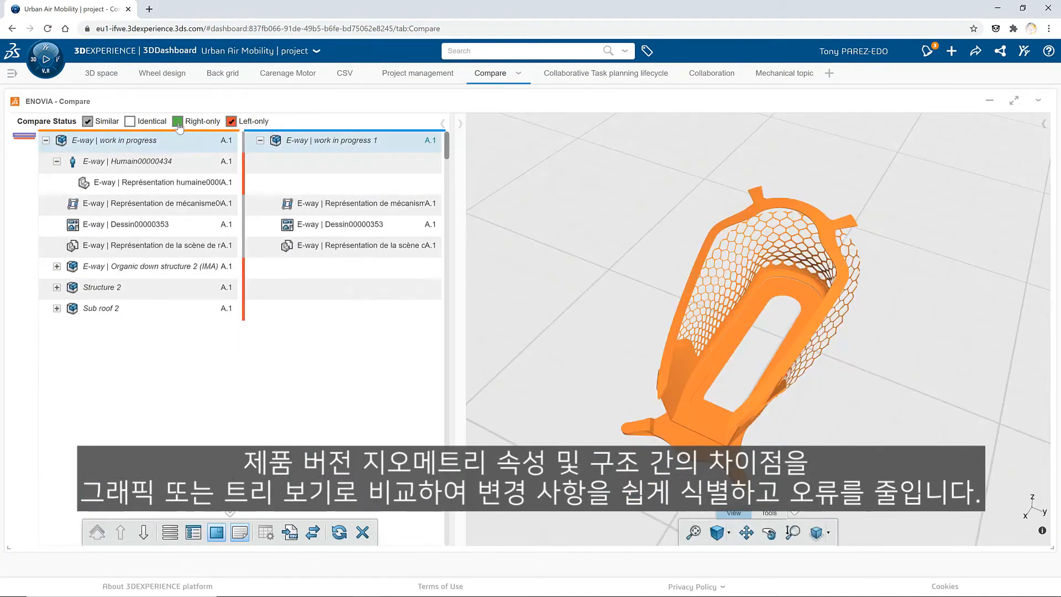
left_click(231, 122)
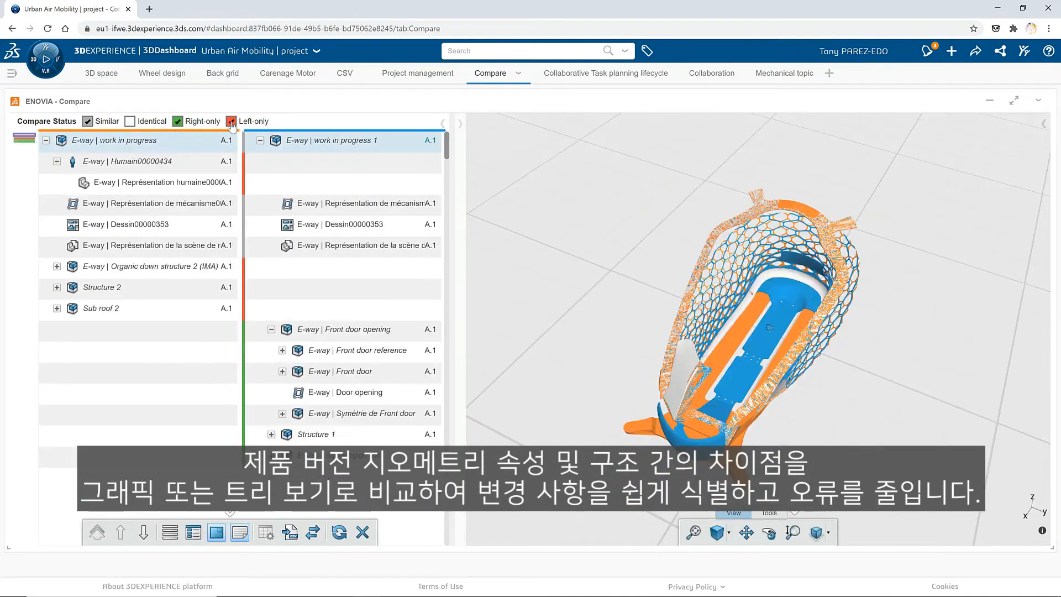